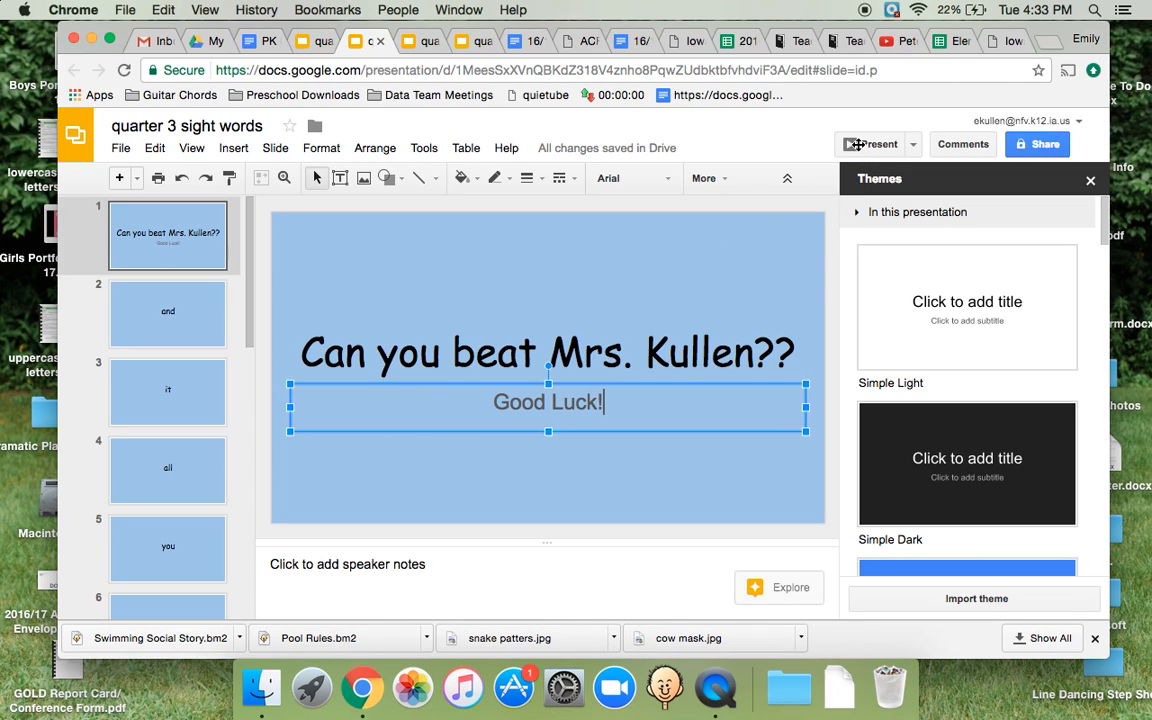
Step: Present the sight-word deck full screen from the 'Can you beat Mrs. Kullen??' title slide
left_click(872, 144)
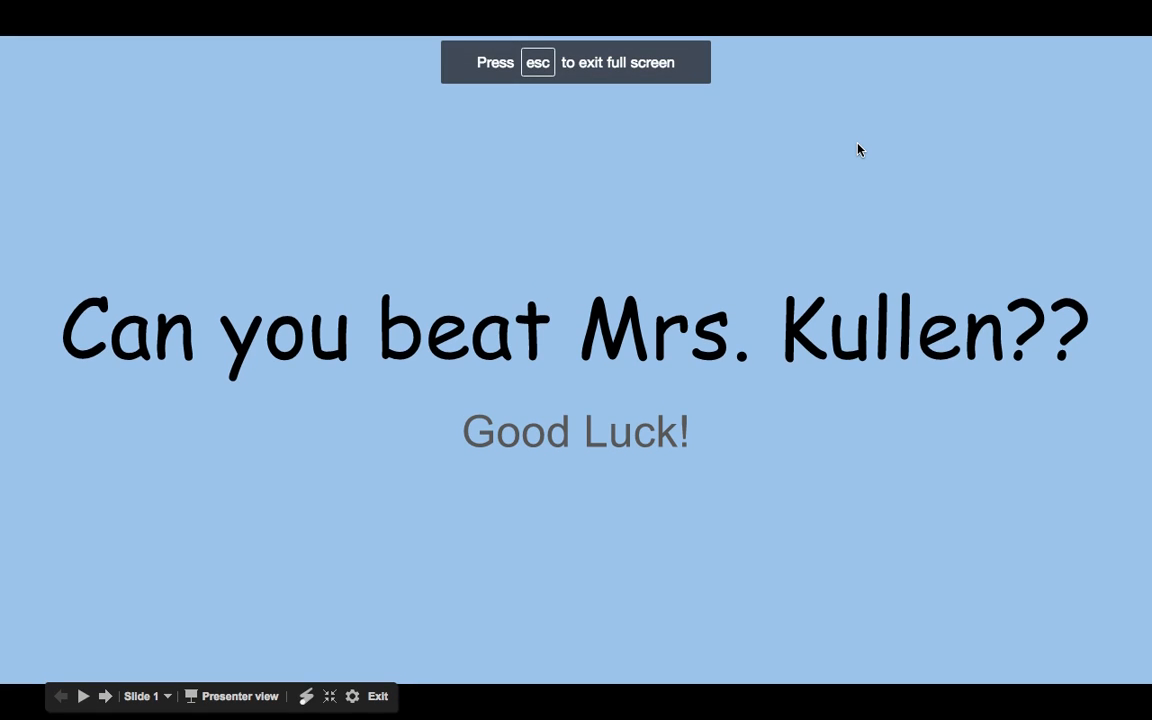